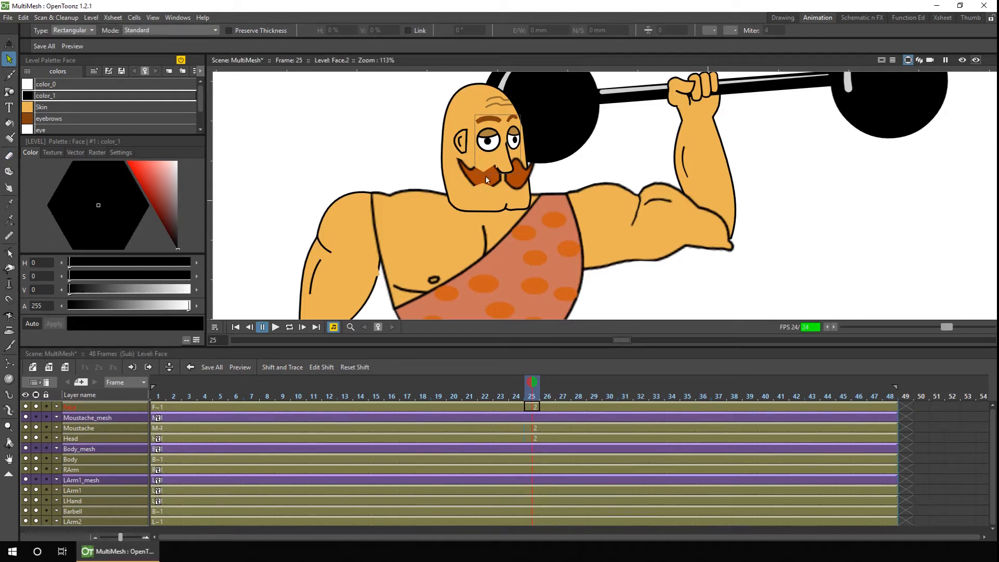
{"action": "mouse_move", "coordinate": [483, 184]}
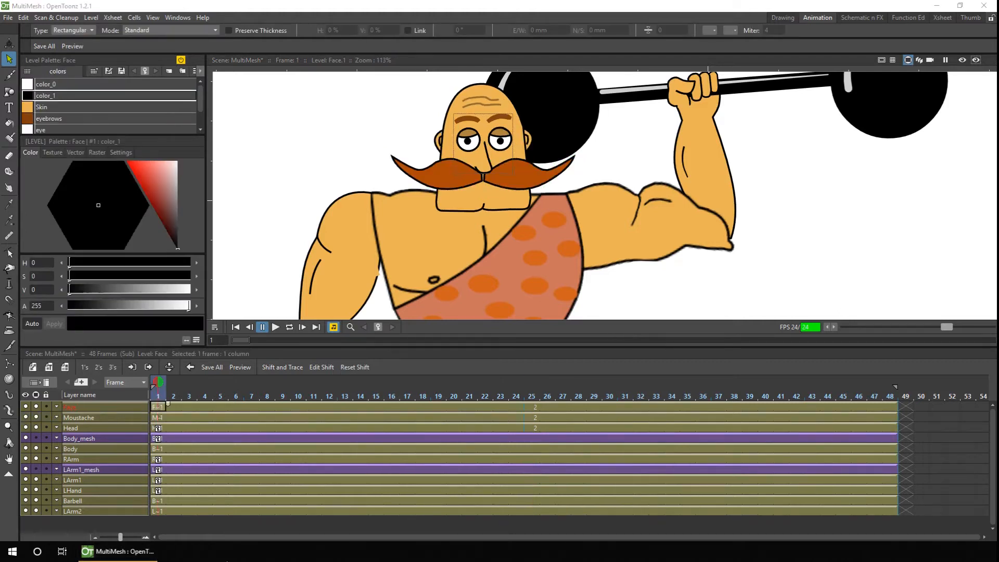
{"action": "mouse_move", "coordinate": [157, 420]}
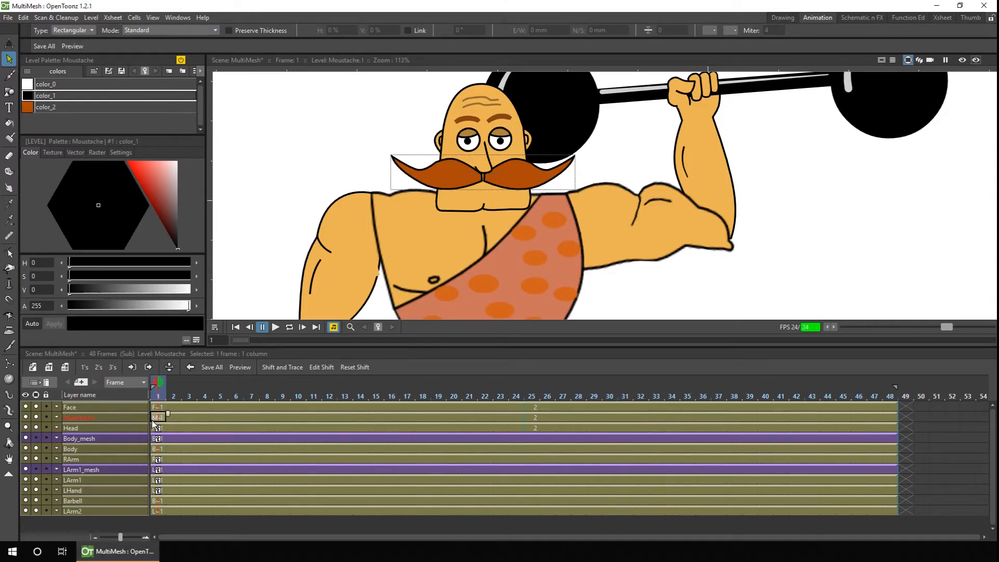
- Select the Moustache drawings over frames 1-25 and activate the Plastic tool
{"action": "left_click_drag", "start_coordinate": [157, 418], "coordinate": [535, 417]}
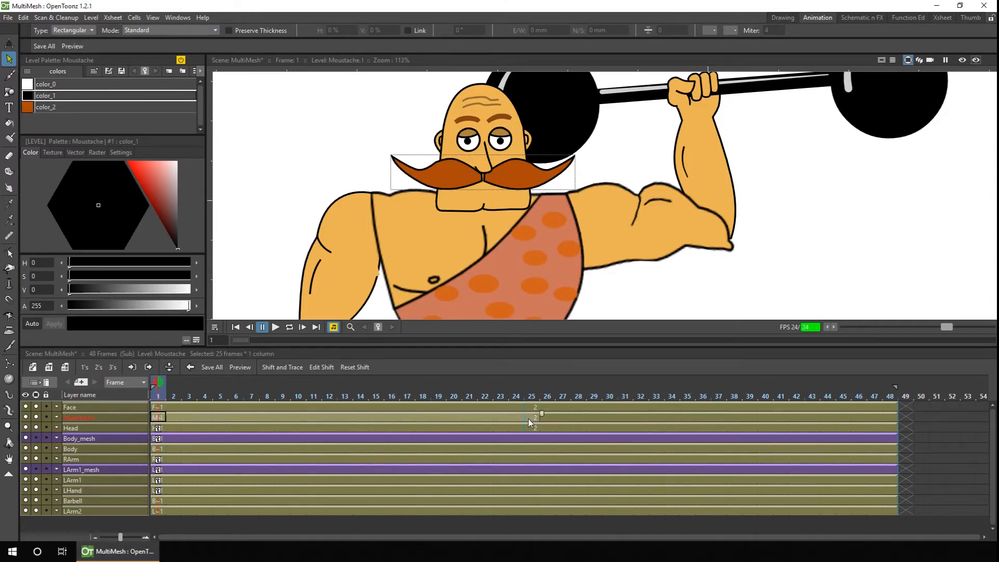
{"action": "mouse_move", "coordinate": [531, 421]}
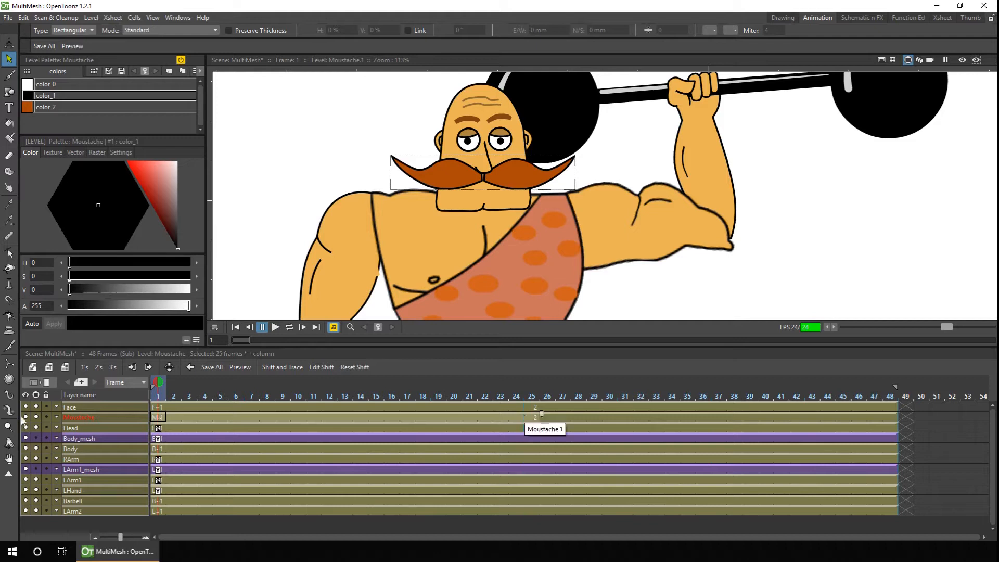
{"action": "left_click", "coordinate": [9, 408]}
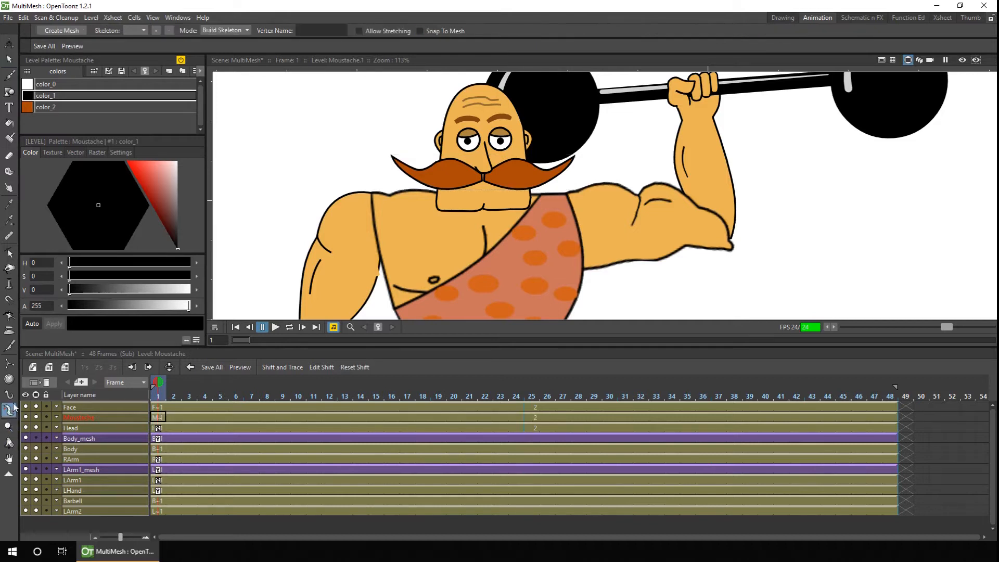
- Create a mesh for the moustache with about 4.31 mm edge length and apply it
{"action": "left_click", "coordinate": [62, 30]}
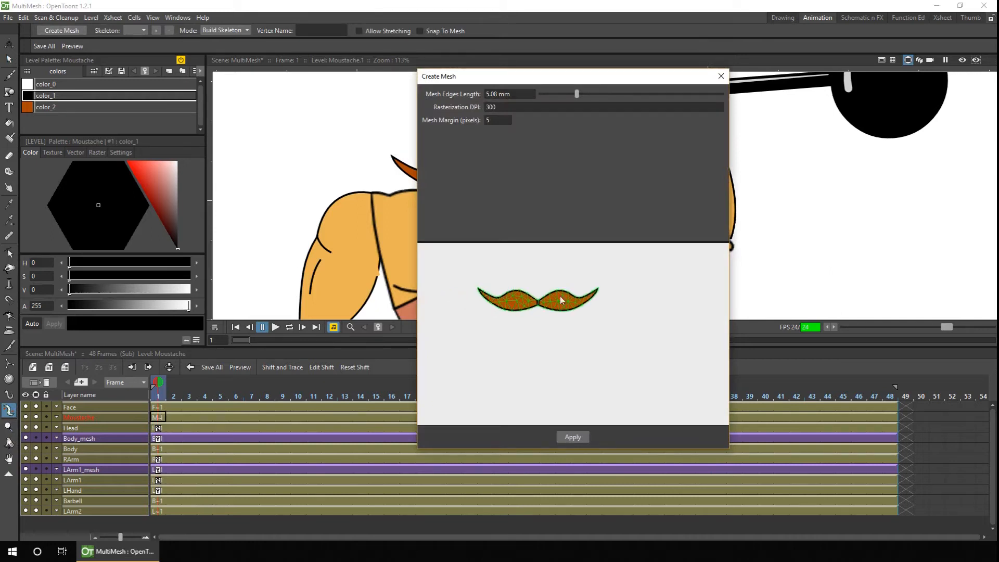
{"action": "mouse_move", "coordinate": [543, 318]}
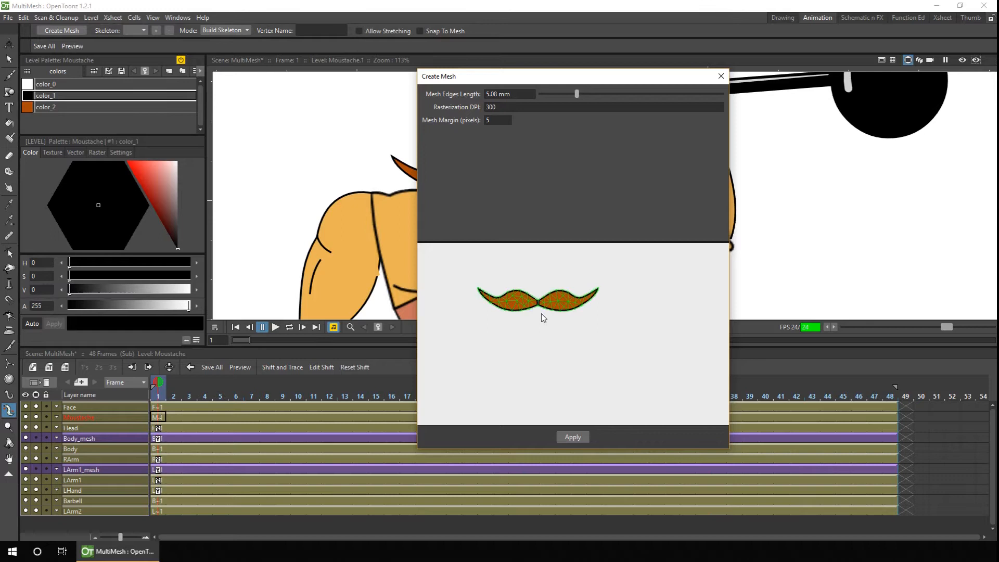
{"action": "mouse_move", "coordinate": [541, 313]}
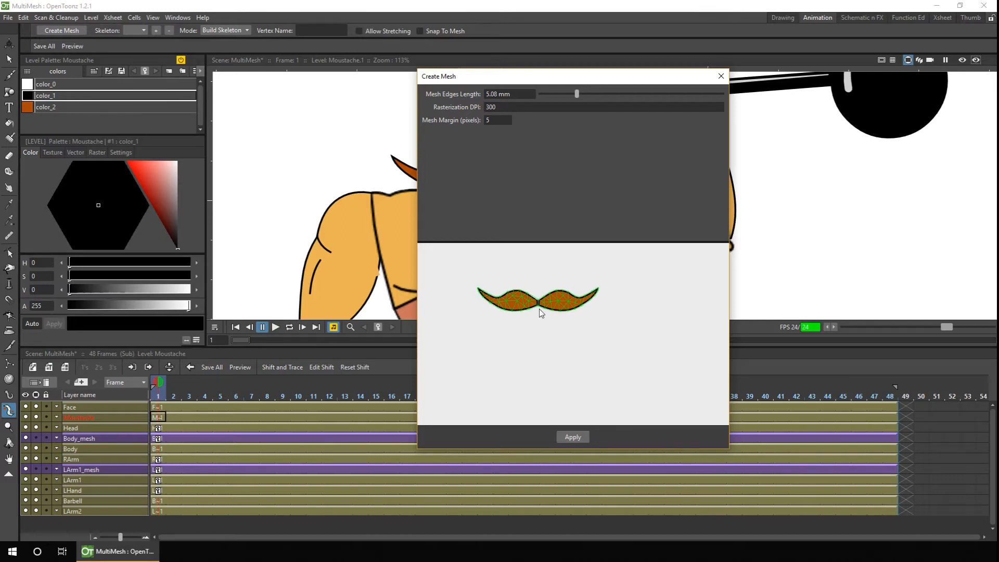
{"action": "left_click_drag", "start_coordinate": [576, 93], "coordinate": [572, 94]}
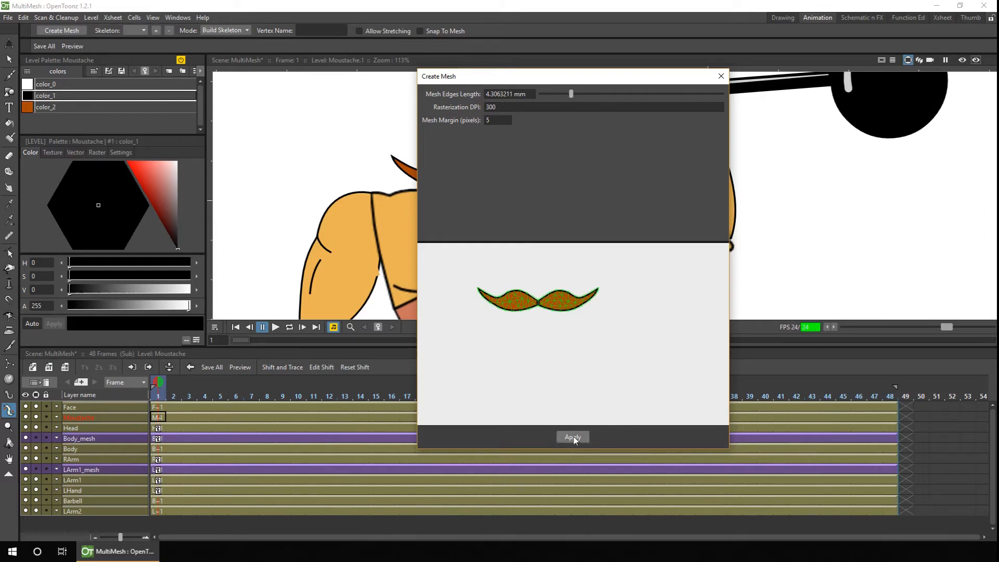
{"action": "left_click", "coordinate": [571, 437]}
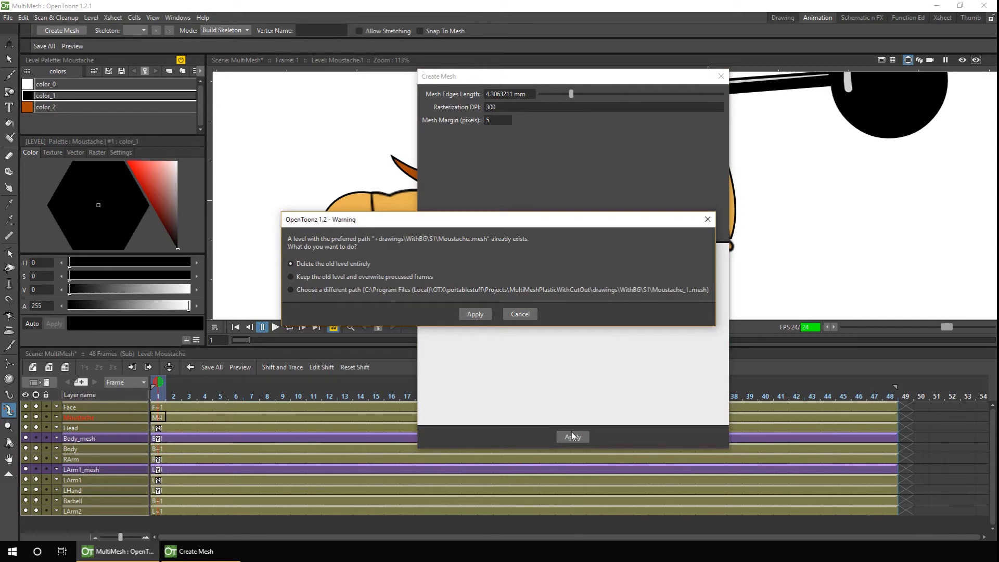
- Delete the old mesh level entirely so a new Moustache_mesh column covers the moustache
{"action": "left_click", "coordinate": [474, 313]}
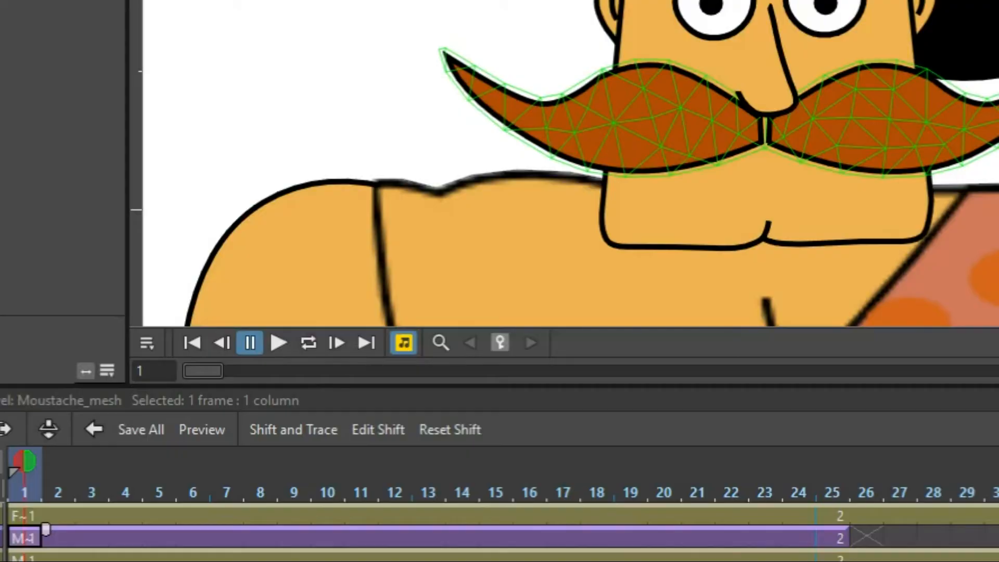
{"action": "left_click", "coordinate": [764, 492]}
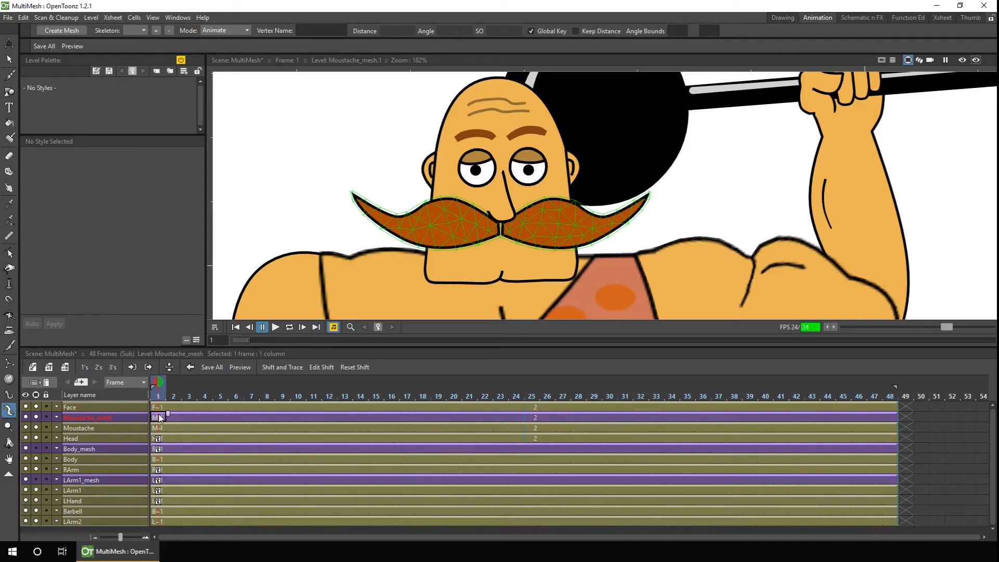
- Build the skeleton's root and joints through the moustache mesh
{"action": "left_click", "coordinate": [224, 31]}
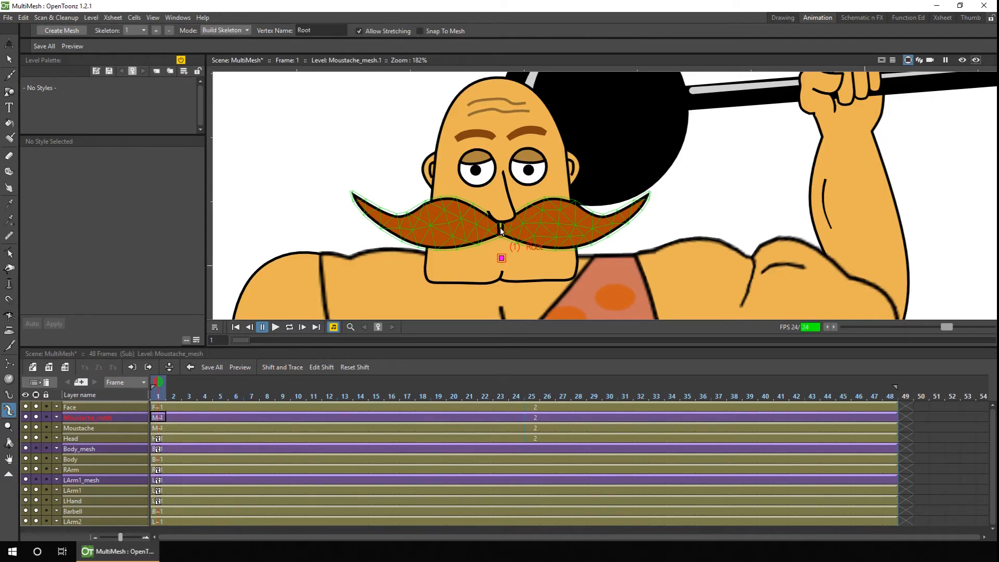
{"action": "left_click", "coordinate": [501, 227]}
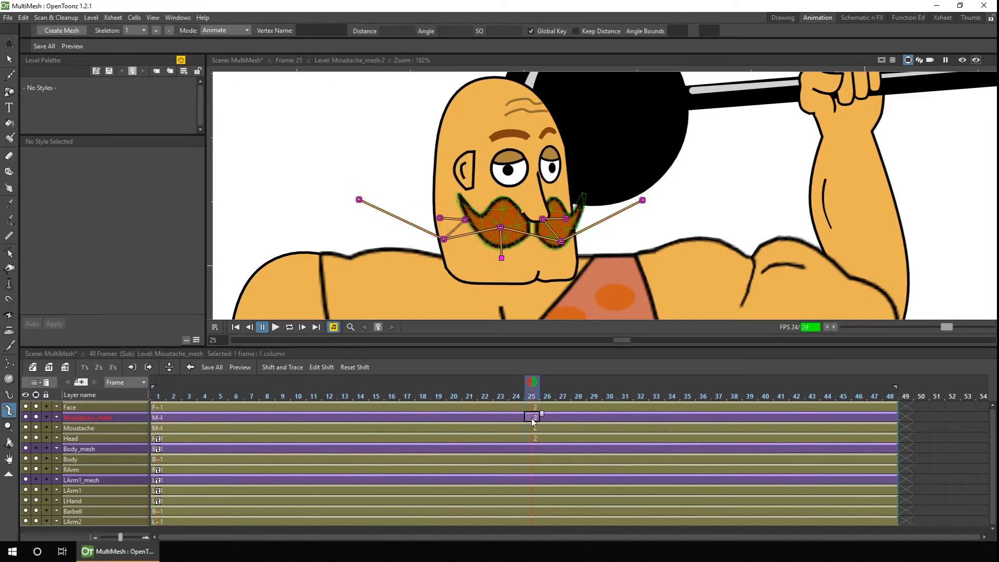
{"action": "mouse_move", "coordinate": [533, 417]}
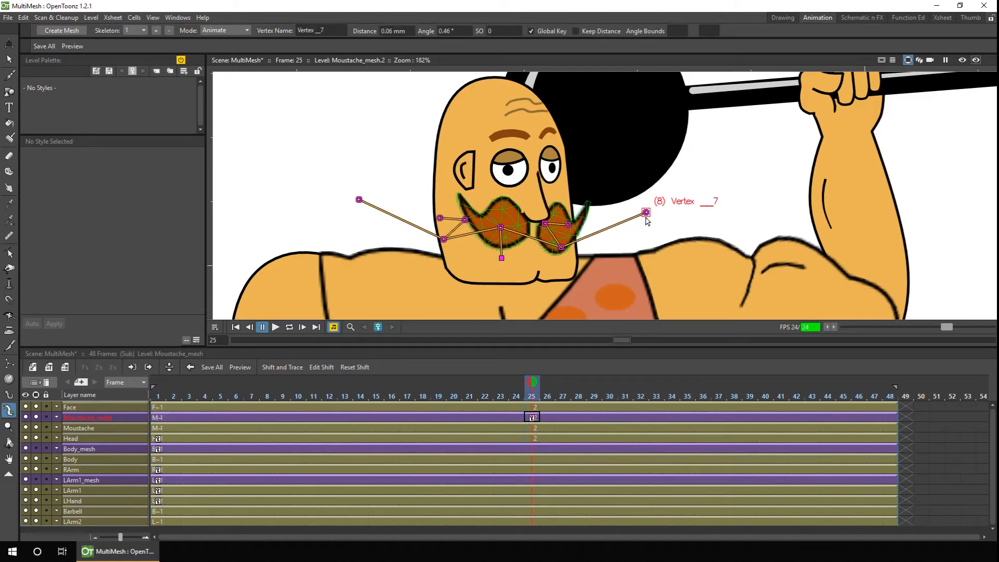
- At frame 25, lower the right moustache tip and bend the left side downward
{"action": "left_click_drag", "start_coordinate": [645, 212], "coordinate": [648, 230]}
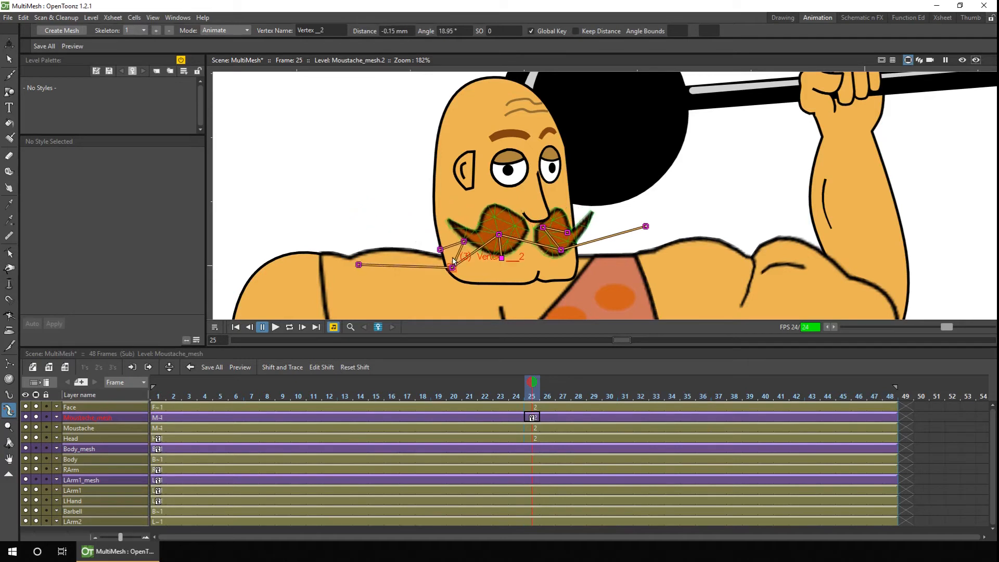
{"action": "left_click_drag", "start_coordinate": [453, 268], "coordinate": [469, 252]}
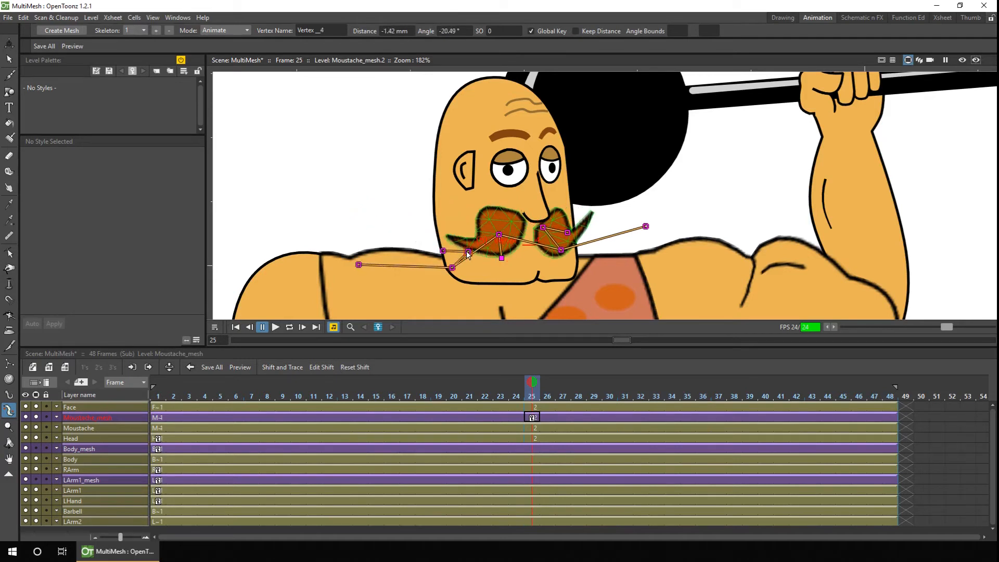
{"action": "left_click", "coordinate": [532, 417]}
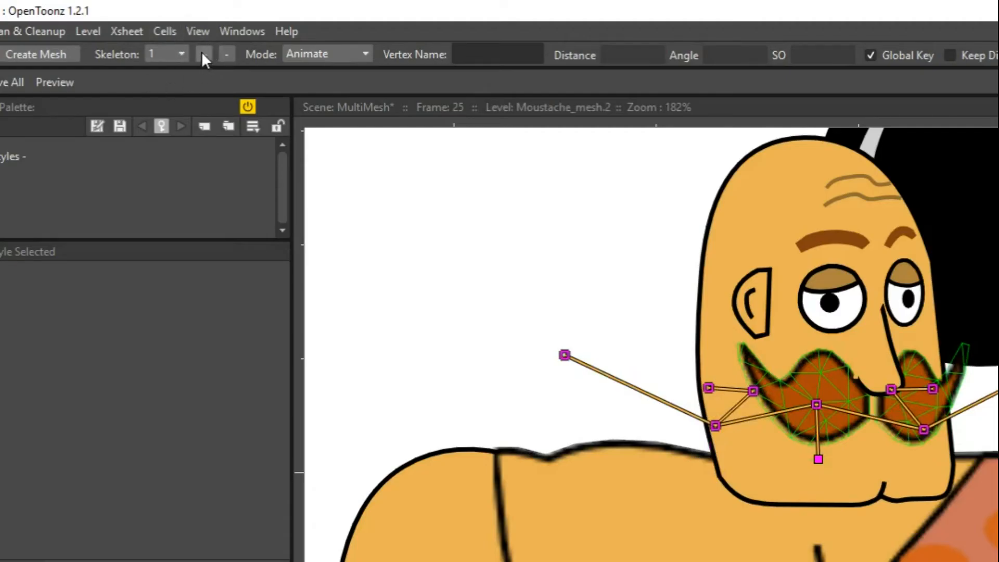
- Add skeleton 2 to the moustache mesh and place its first joint
{"action": "left_click", "coordinate": [180, 53]}
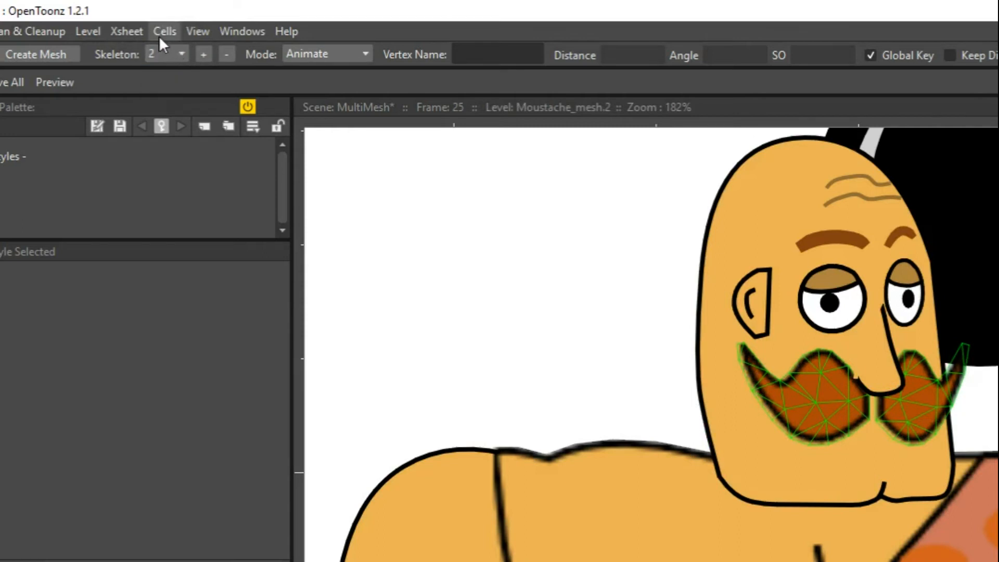
{"action": "left_click", "coordinate": [324, 53]}
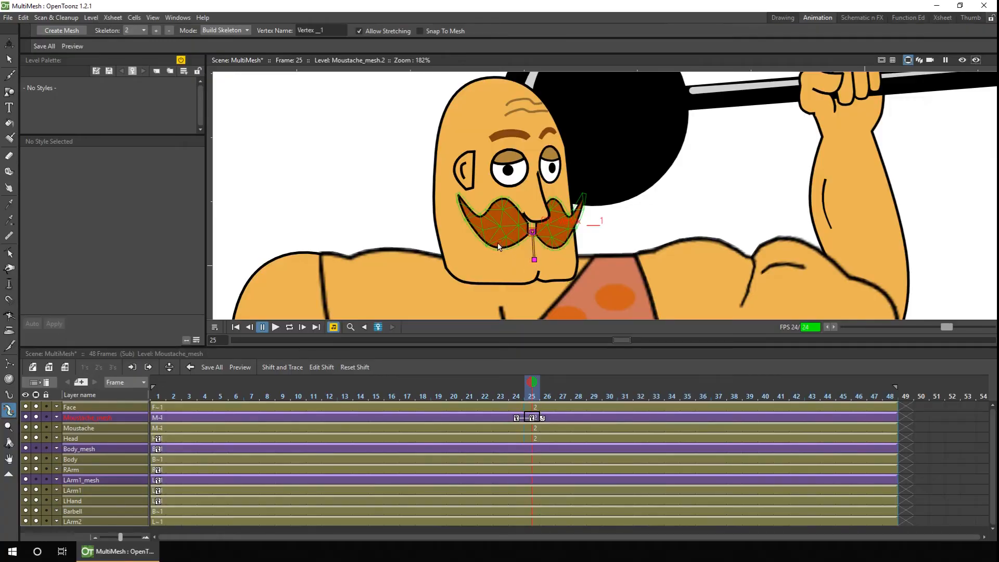
{"action": "left_click", "coordinate": [225, 30]}
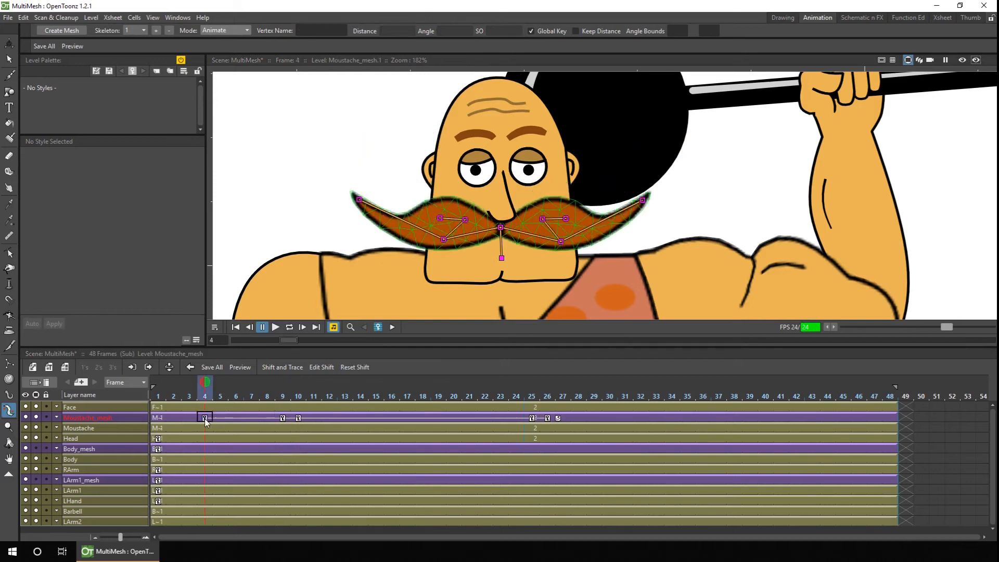
- Pose the moustache tips lifting over frames 8 onward and play the animation back
{"action": "left_click", "coordinate": [268, 381]}
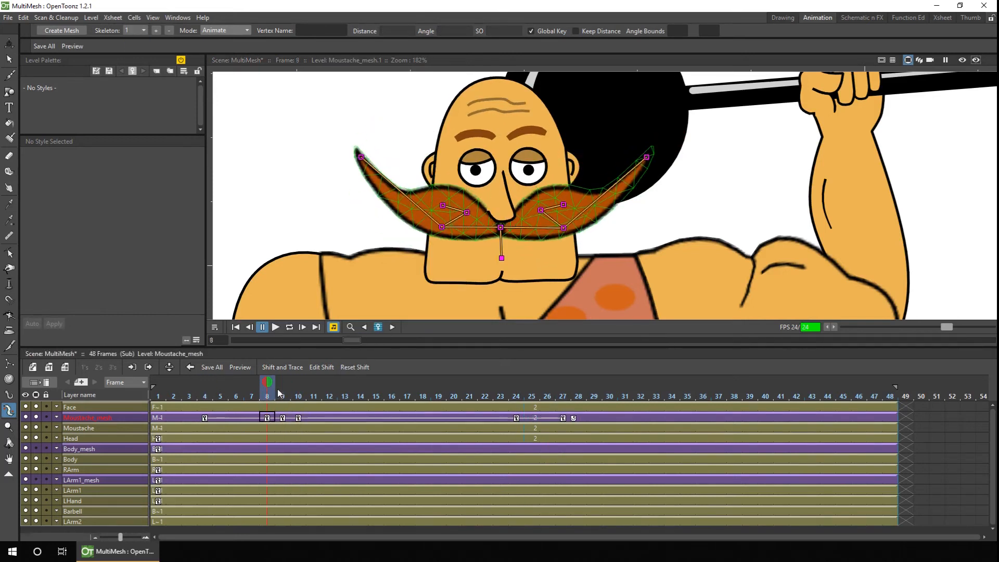
{"action": "left_click", "coordinate": [516, 382]}
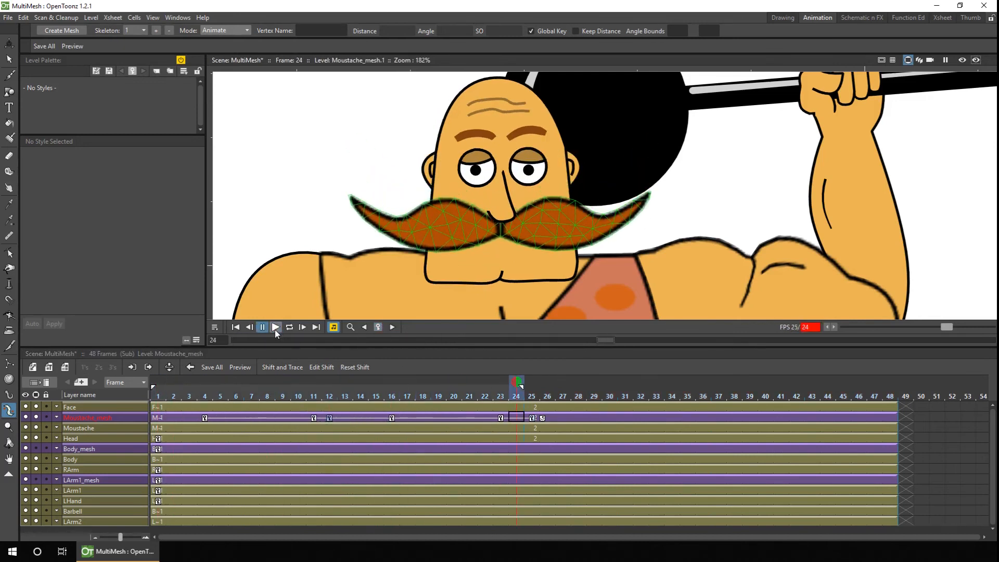
{"action": "left_click", "coordinate": [275, 326]}
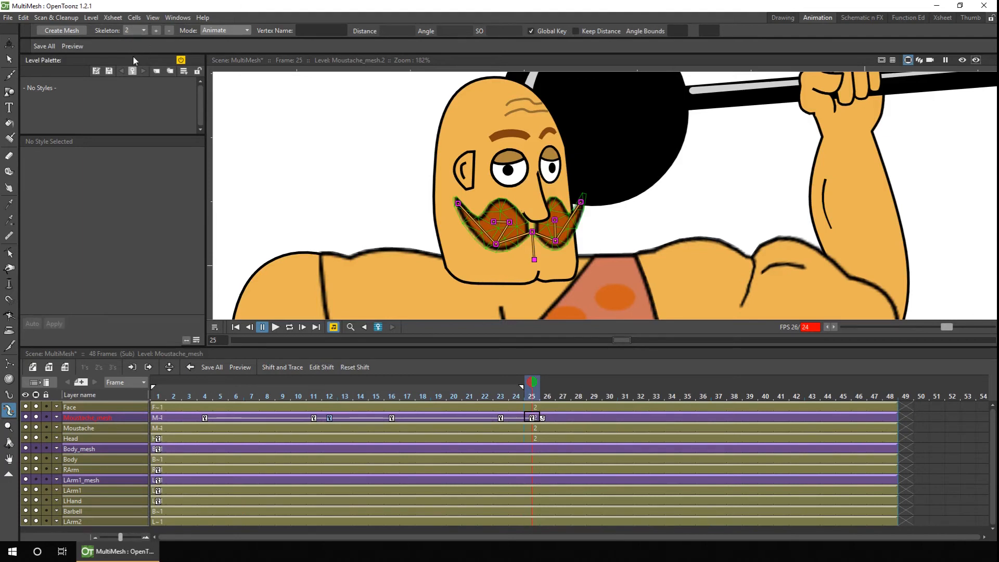
{"action": "mouse_move", "coordinate": [914, 19]}
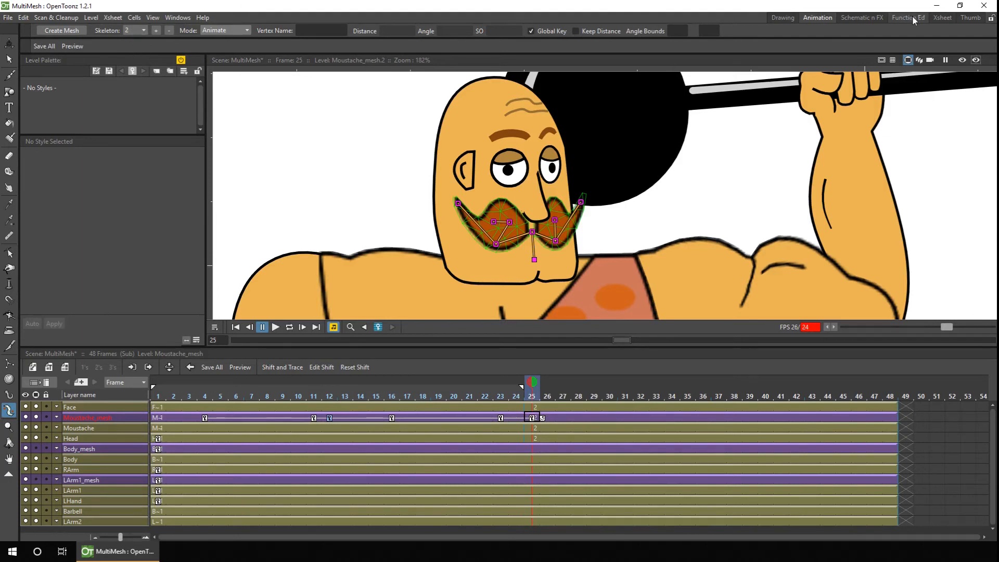
- Show the Skeleton Id values of Col11 Moustache_mesh frame by frame in the Function Editor
{"action": "left_click", "coordinate": [908, 17]}
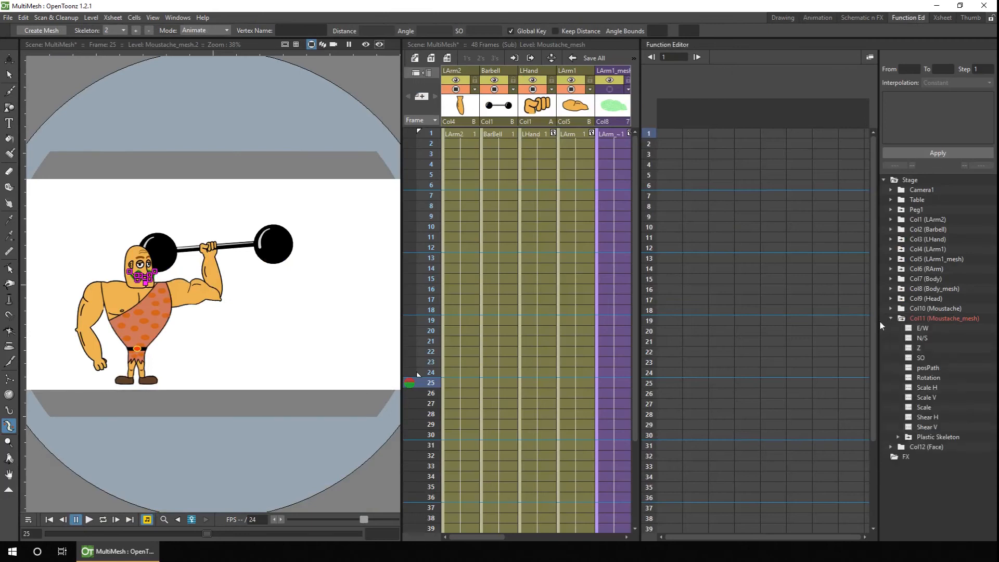
{"action": "left_click", "coordinate": [898, 436]}
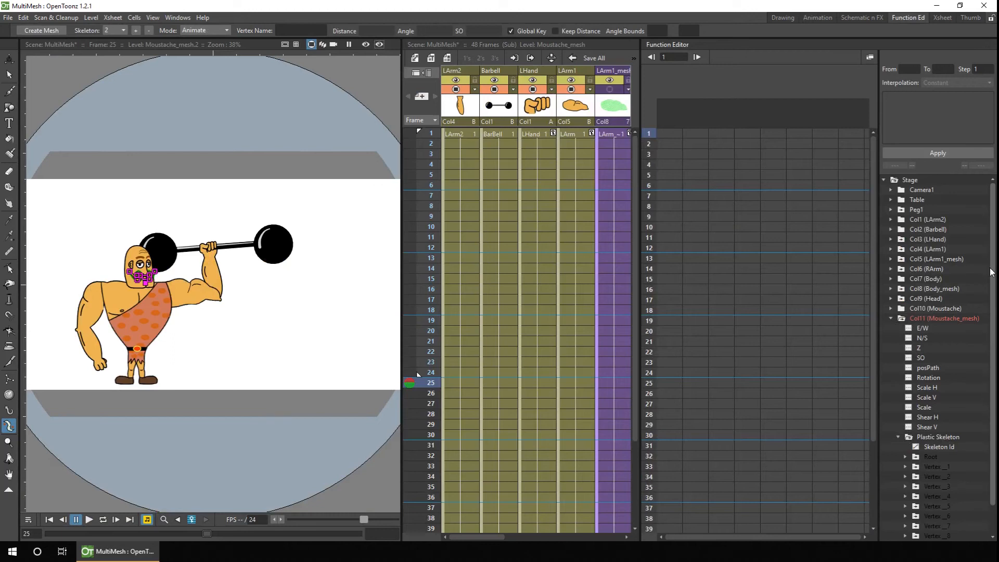
{"action": "left_click", "coordinate": [938, 416]}
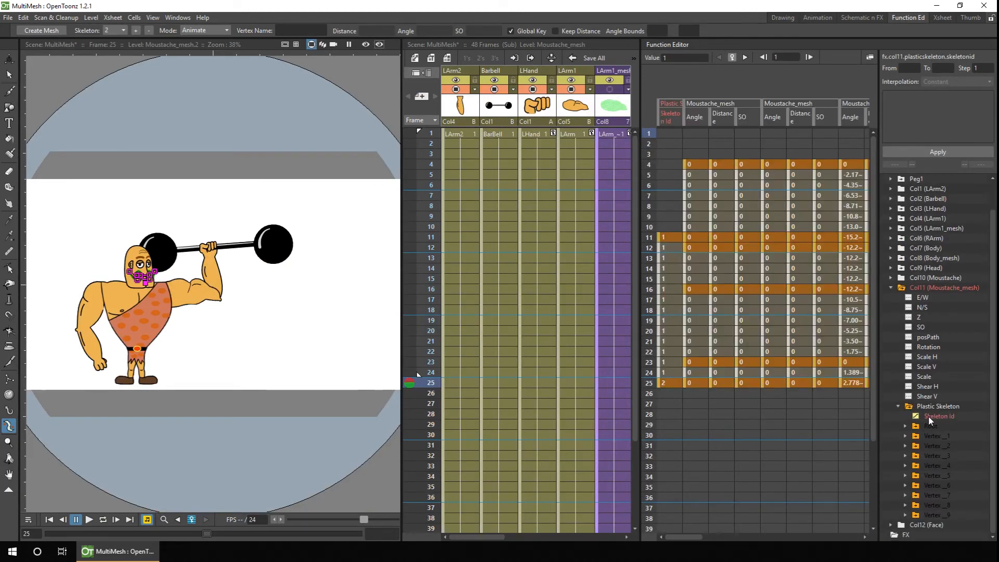
{"action": "left_click", "coordinate": [648, 382]}
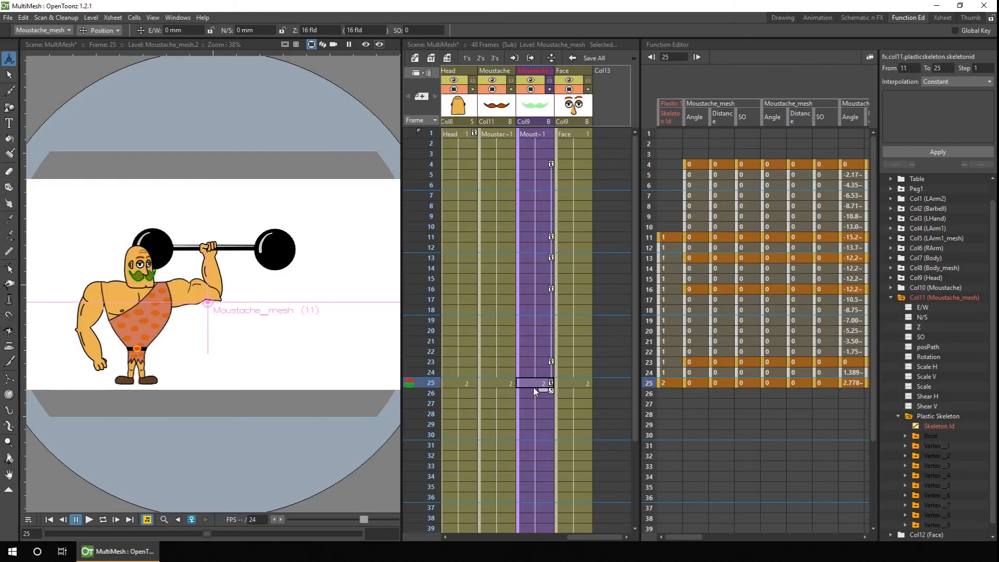
{"action": "scroll", "scroll_direction": "down", "scroll_amount": 3}
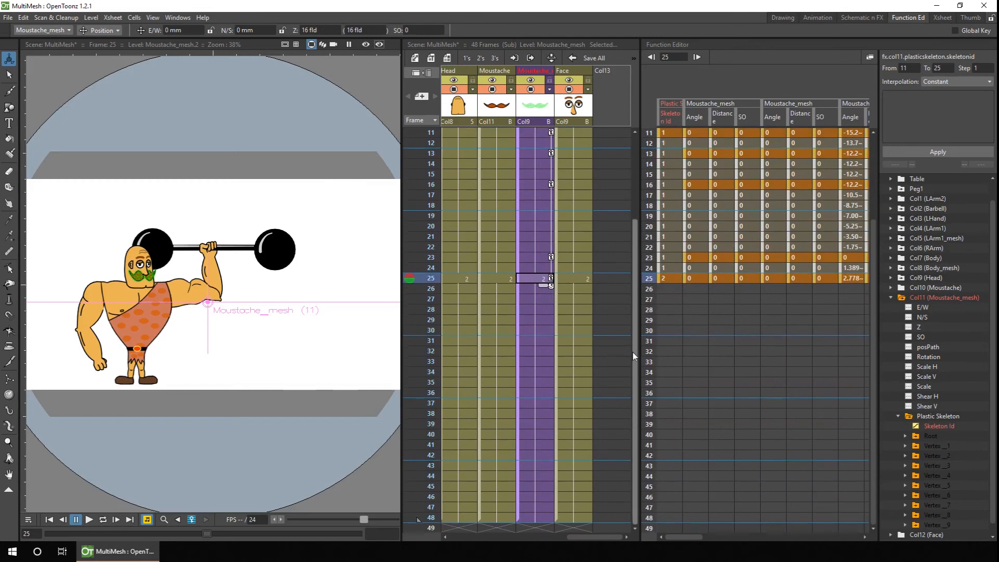